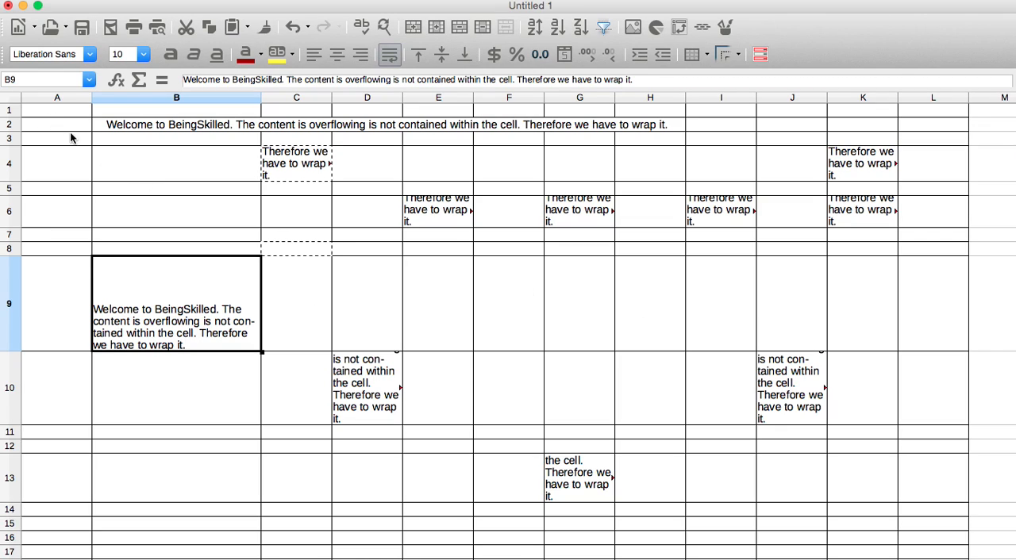
Select rows 1 through 17 by their row headers
click(55, 109)
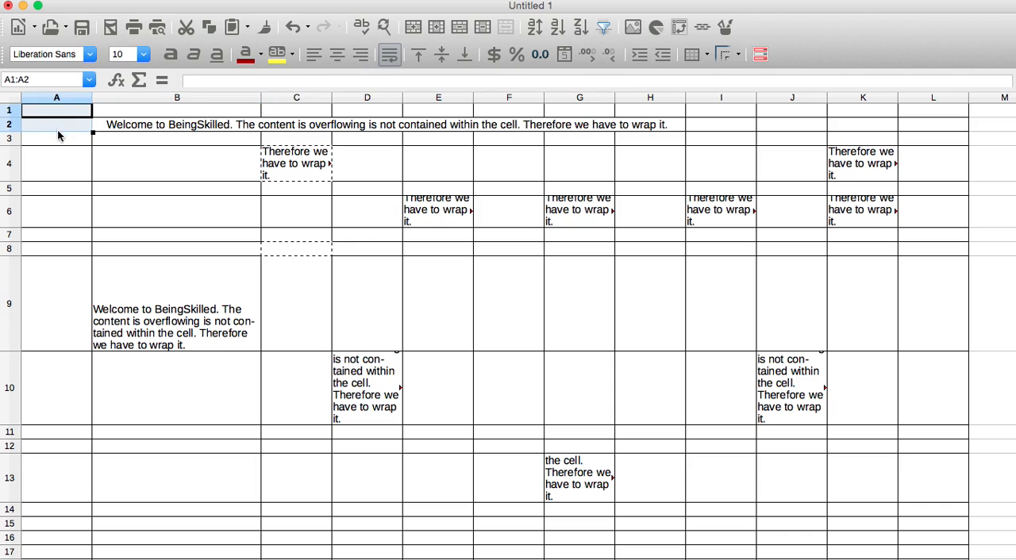
click(56, 138)
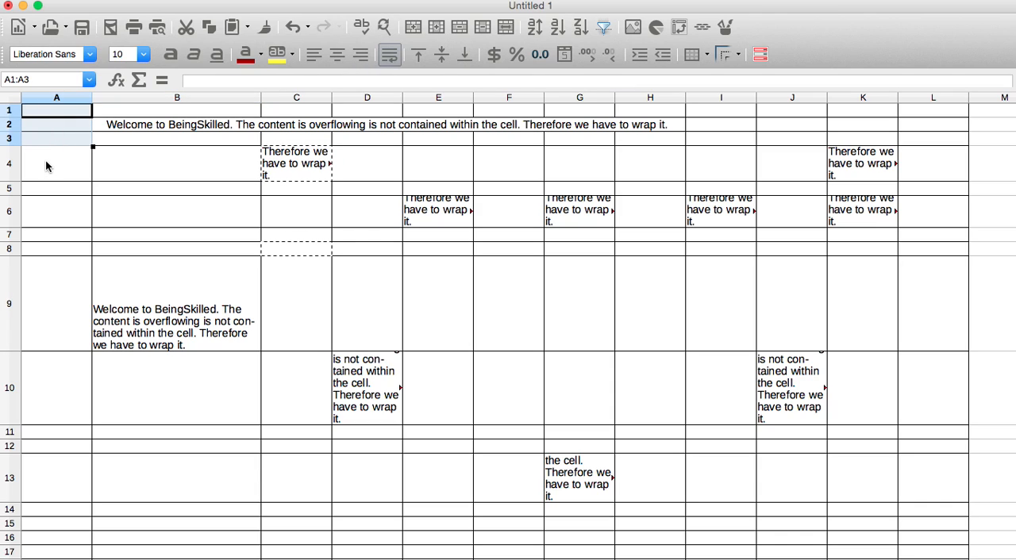
click(56, 164)
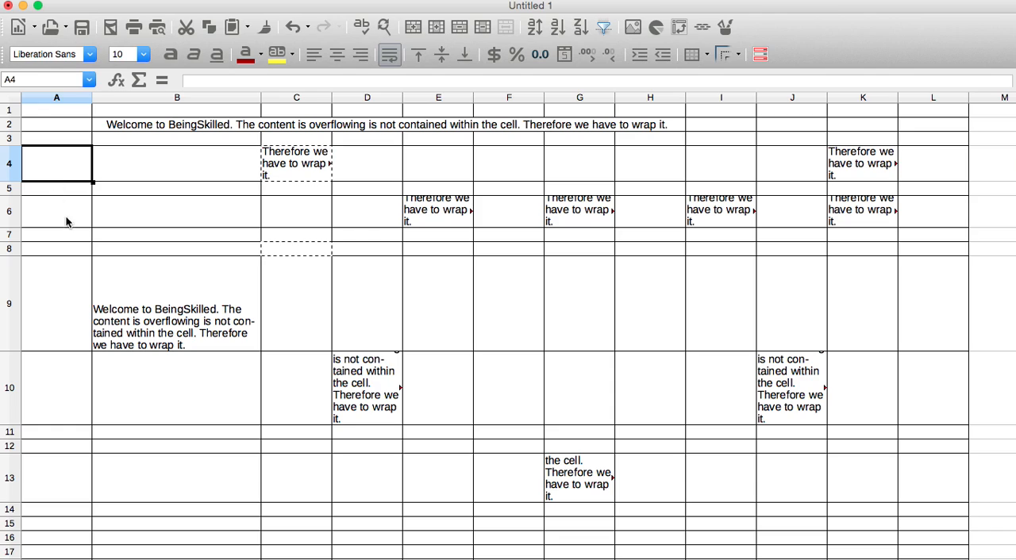
click(55, 187)
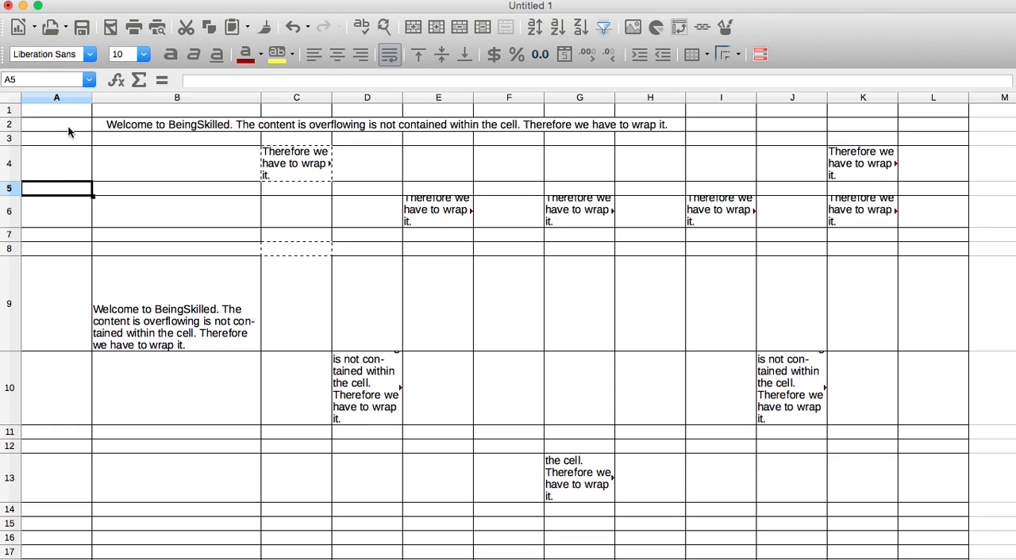
mouse_move(70, 146)
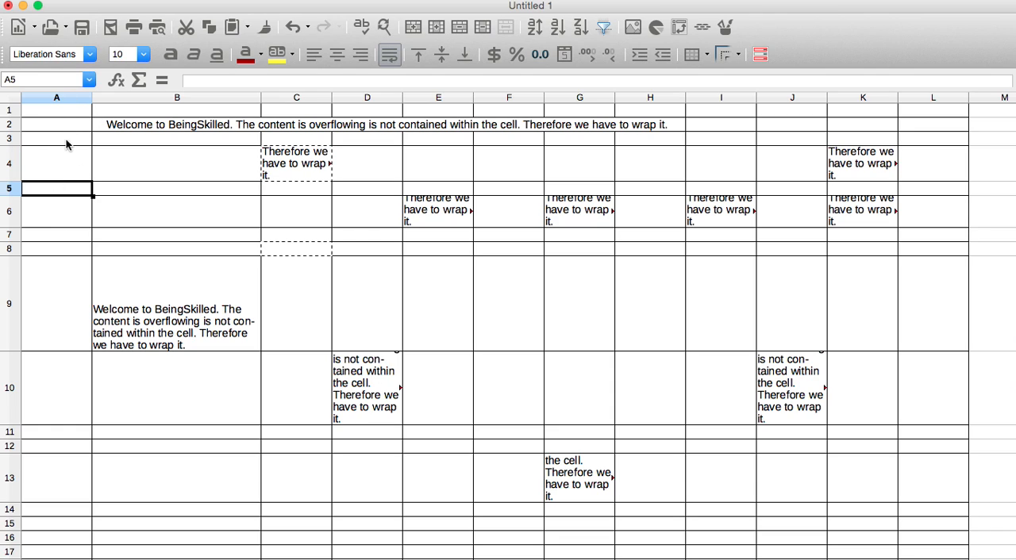
click(55, 210)
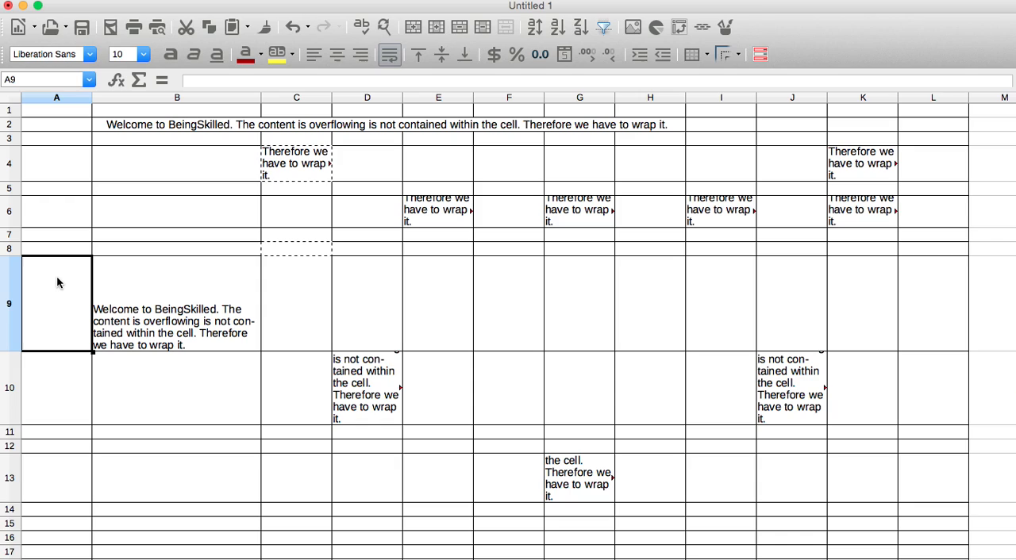
click(57, 388)
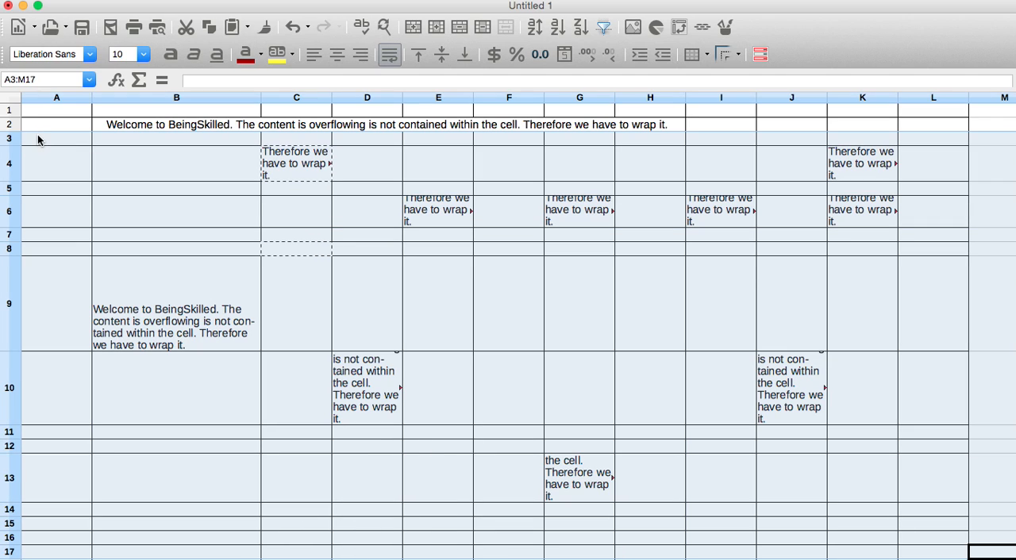
click(57, 110)
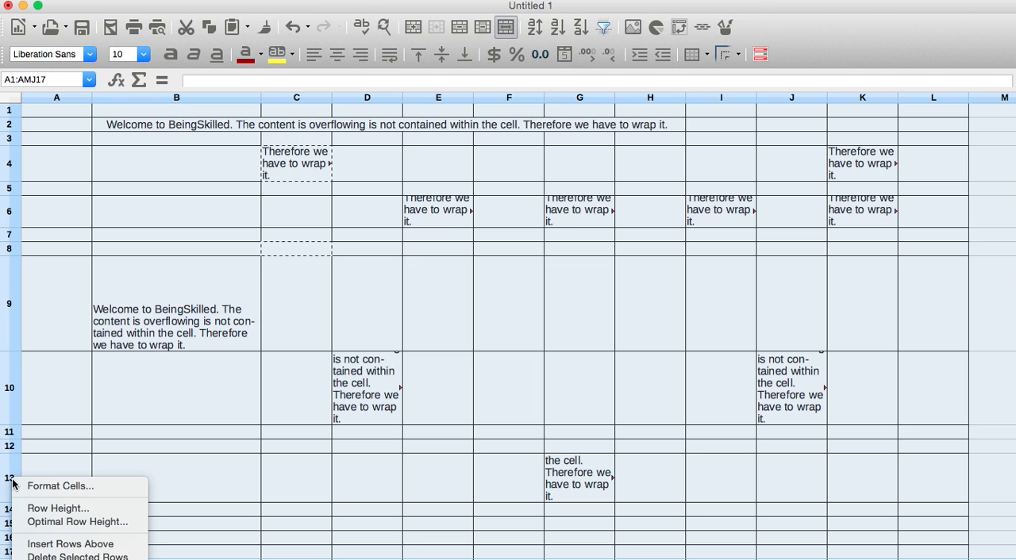
mouse_move(57, 508)
text(3)
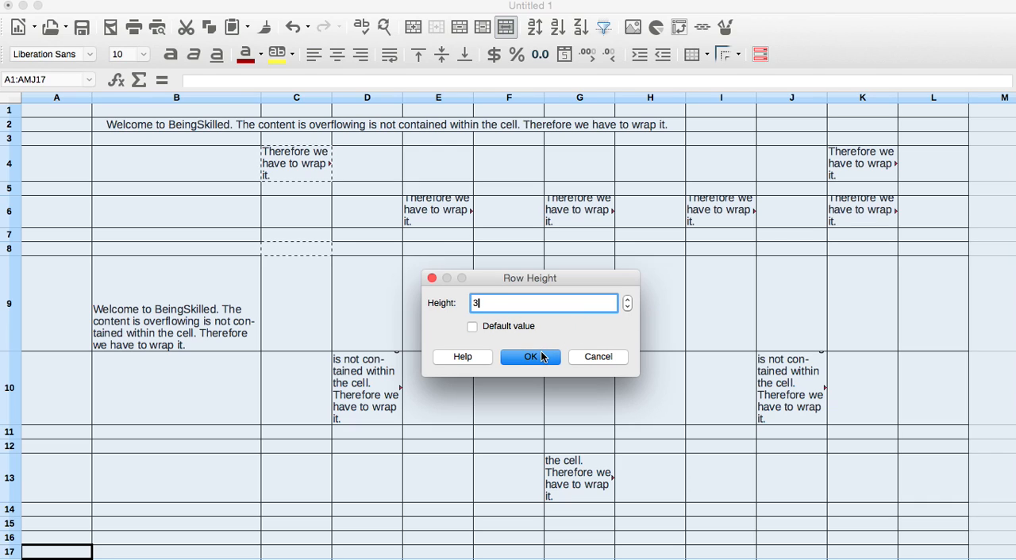
Set the selected rows to a uniform Row Height of 3
click(531, 355)
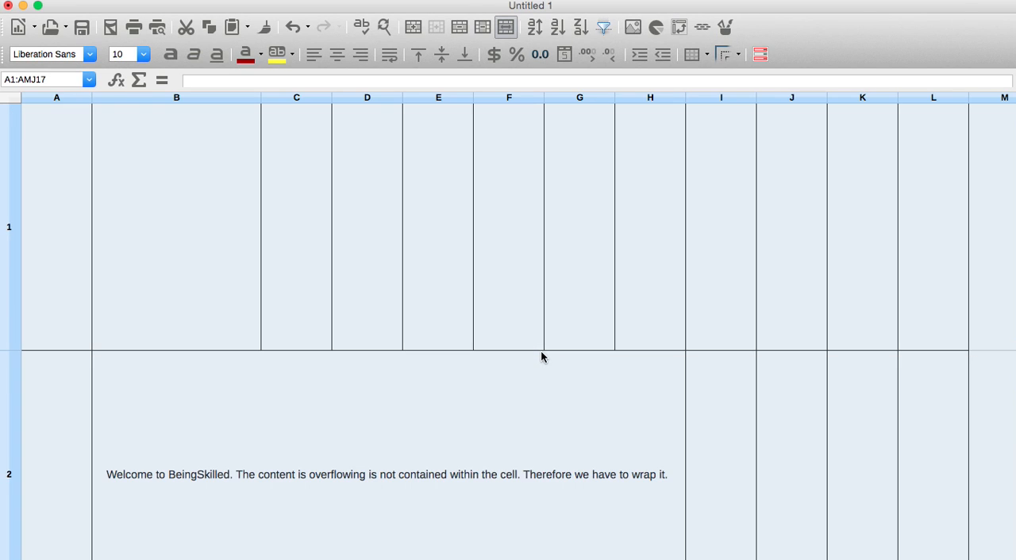
Select all rows and set their Row Height to 1 so more wrapped text shows
click(176, 226)
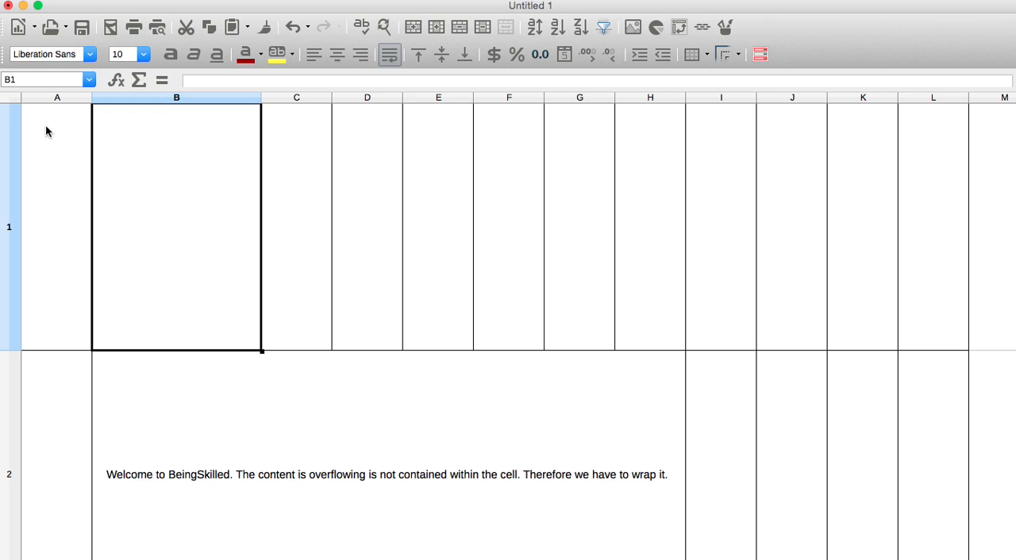
mouse_move(51, 146)
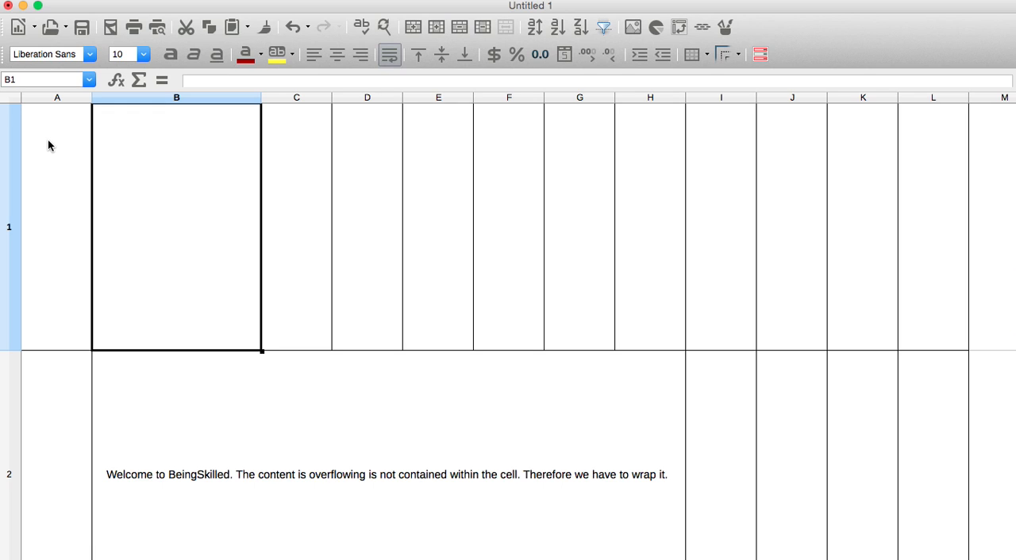
click(9, 225)
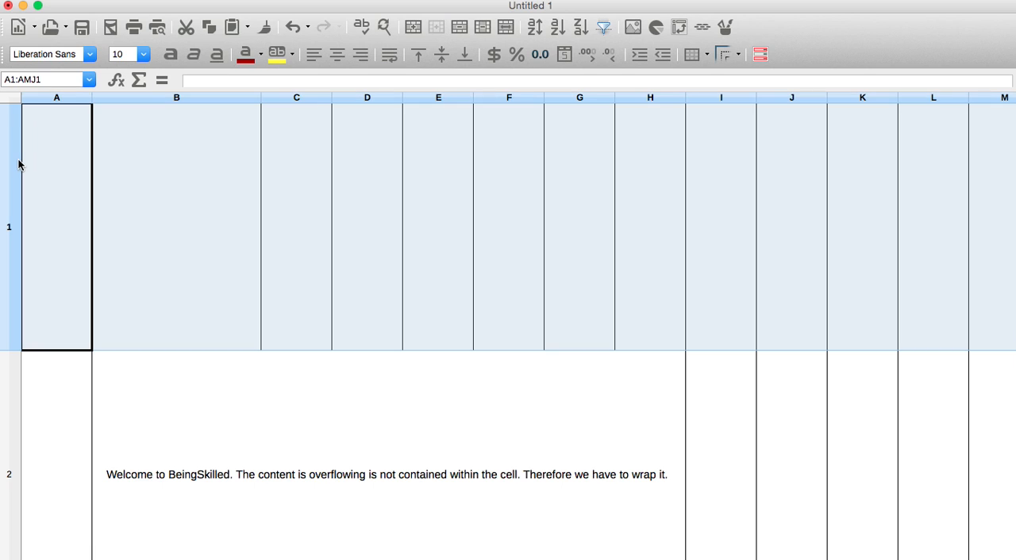
right_click(9, 165)
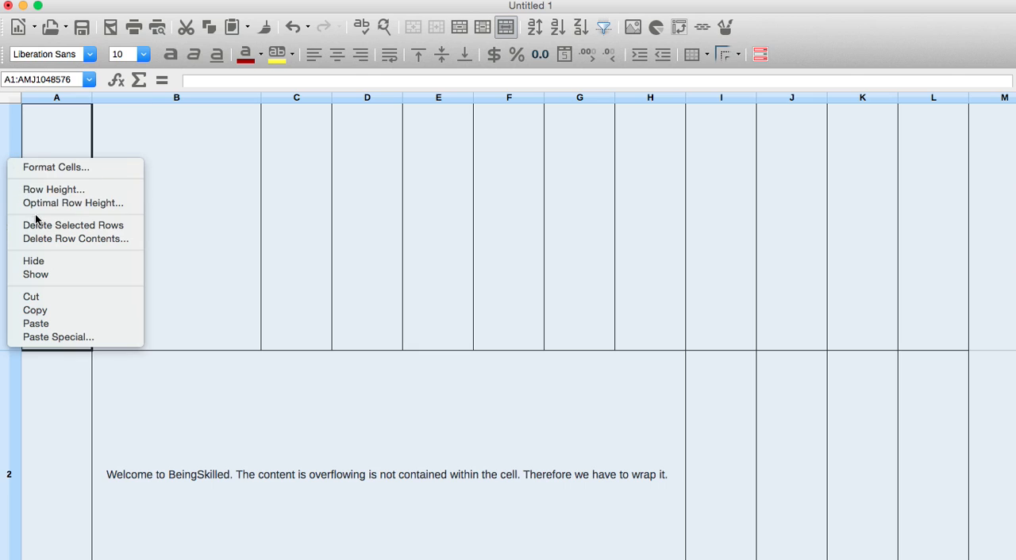
click(54, 189)
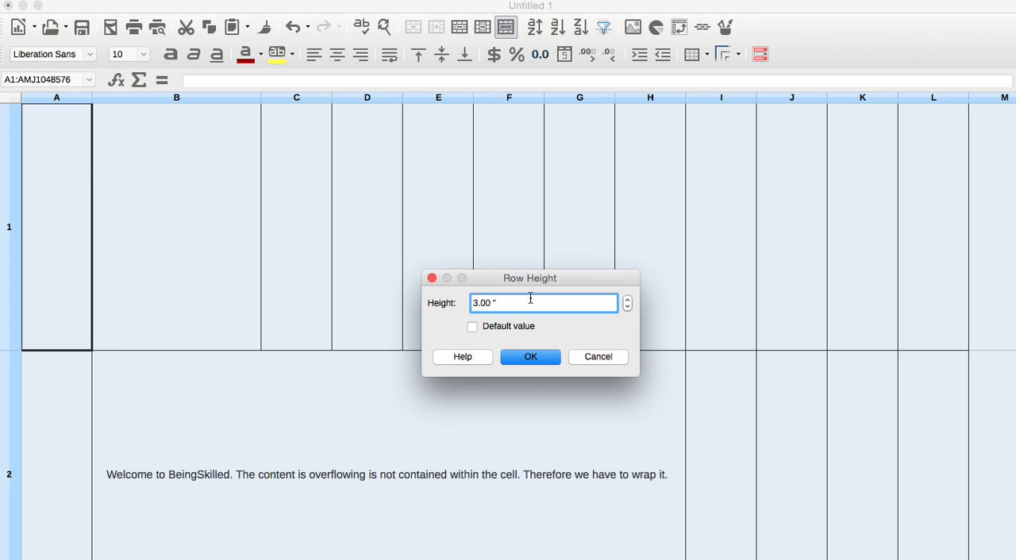
text(1)
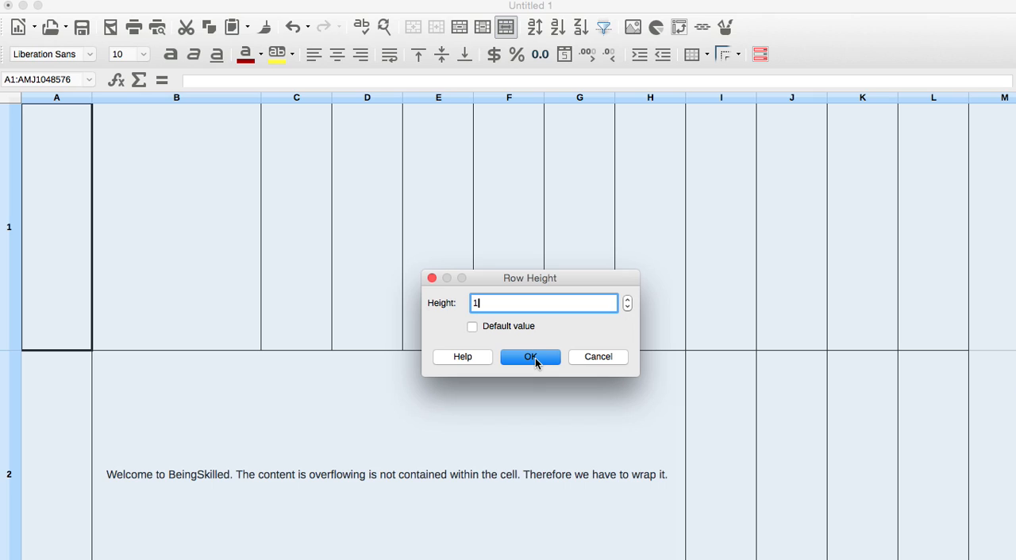
click(530, 356)
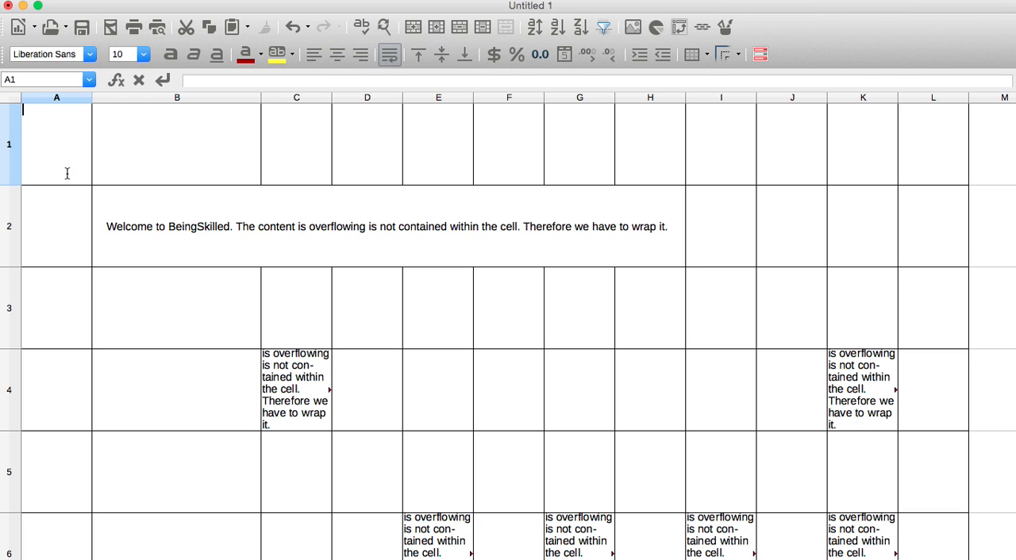
Reapply the same small Row Height to every row of the sheet
click(10, 142)
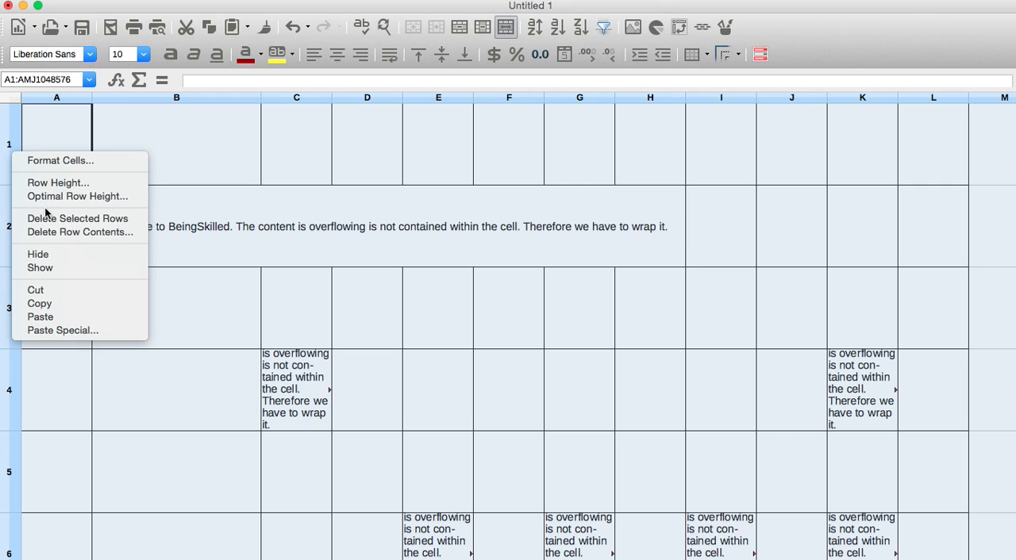
mouse_move(54, 191)
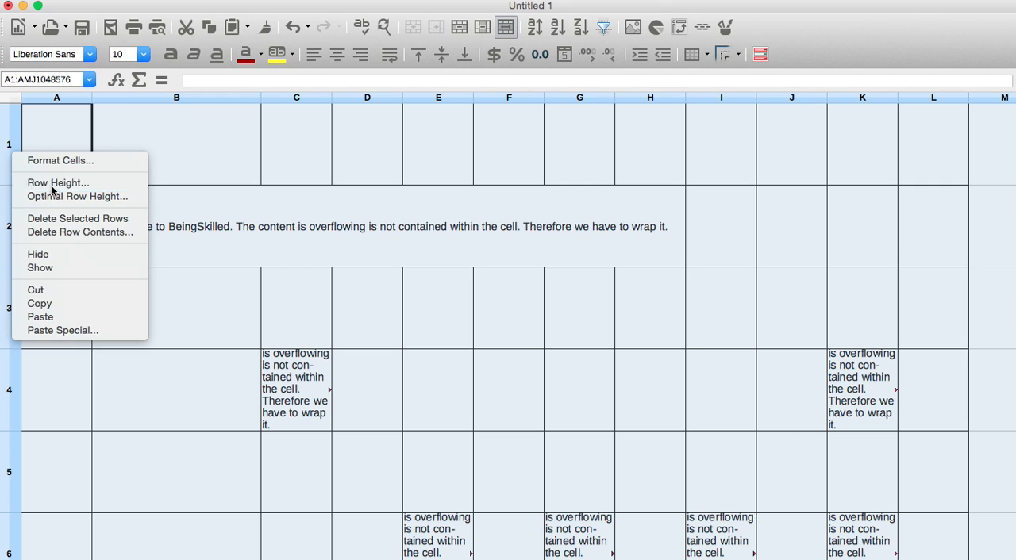
click(57, 183)
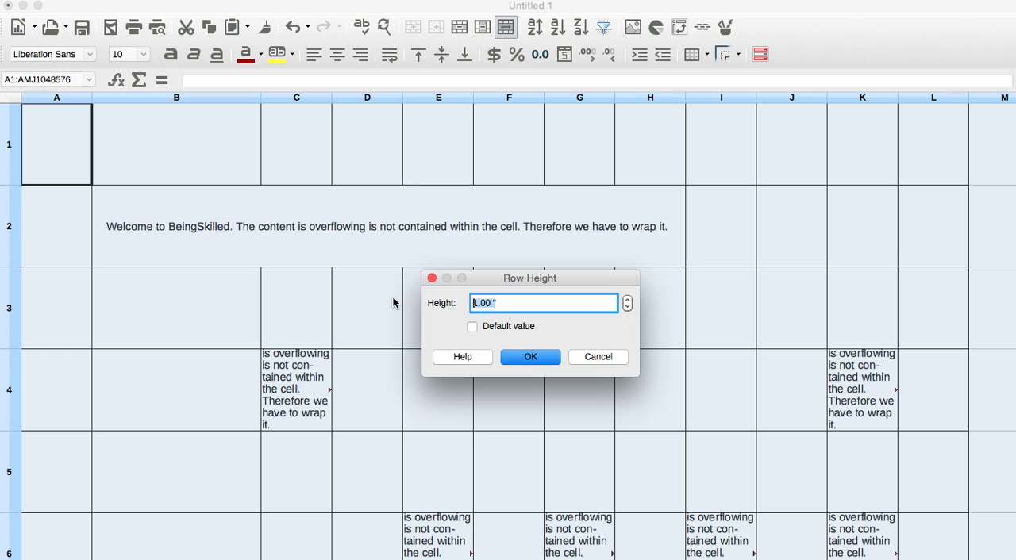
click(530, 355)
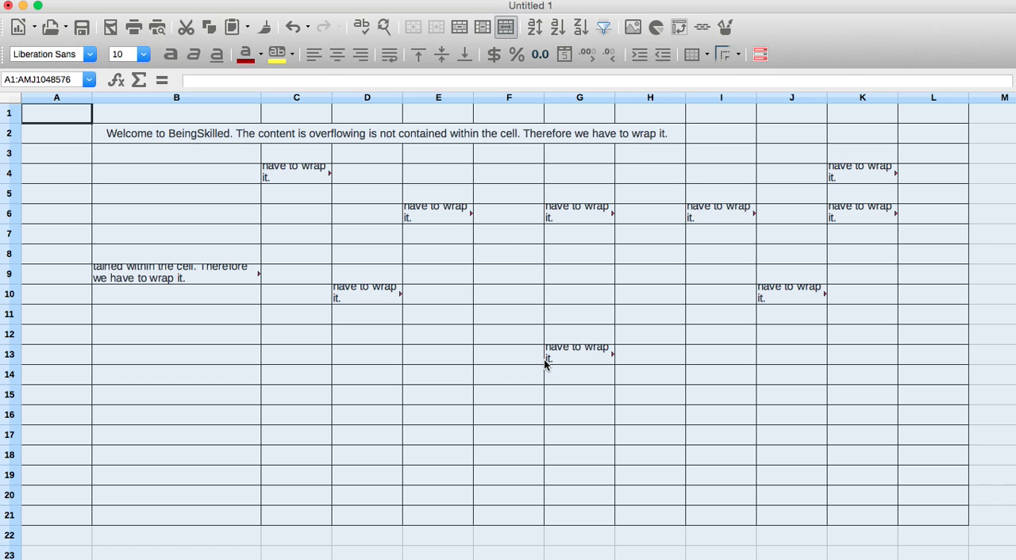
click(508, 356)
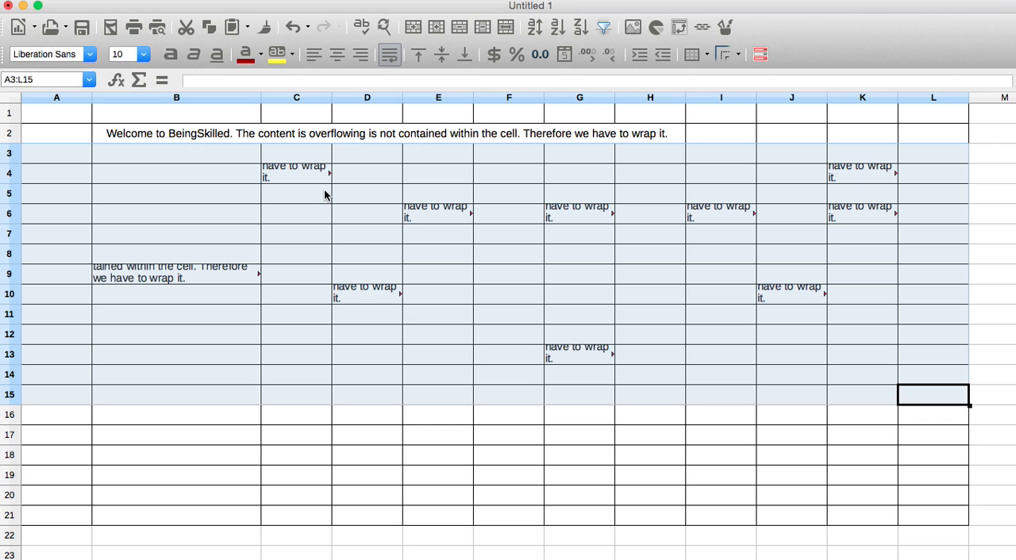
mouse_move(278, 197)
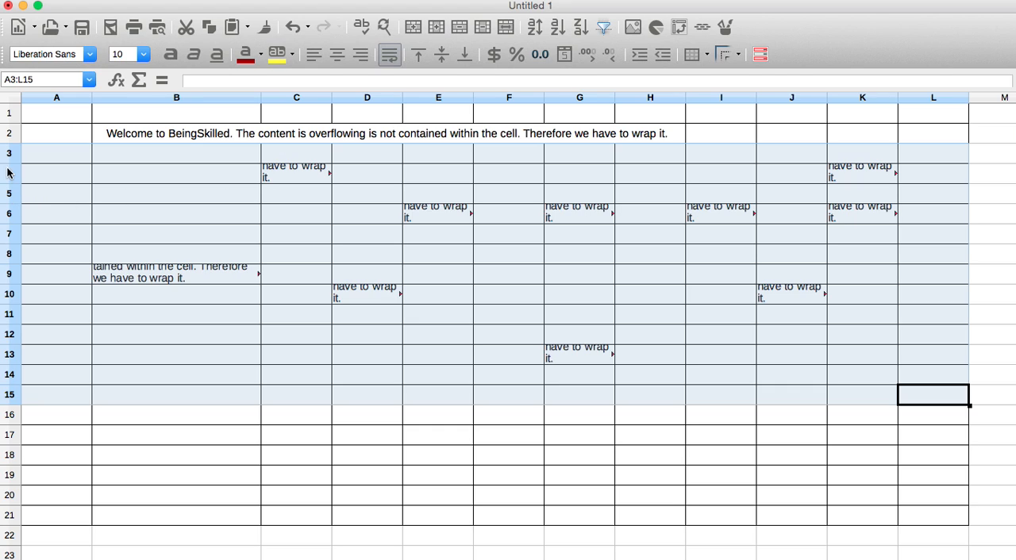
Apply Optimal Row Height to rows 3–15 so their wrapped text is fully visible
right_click(10, 172)
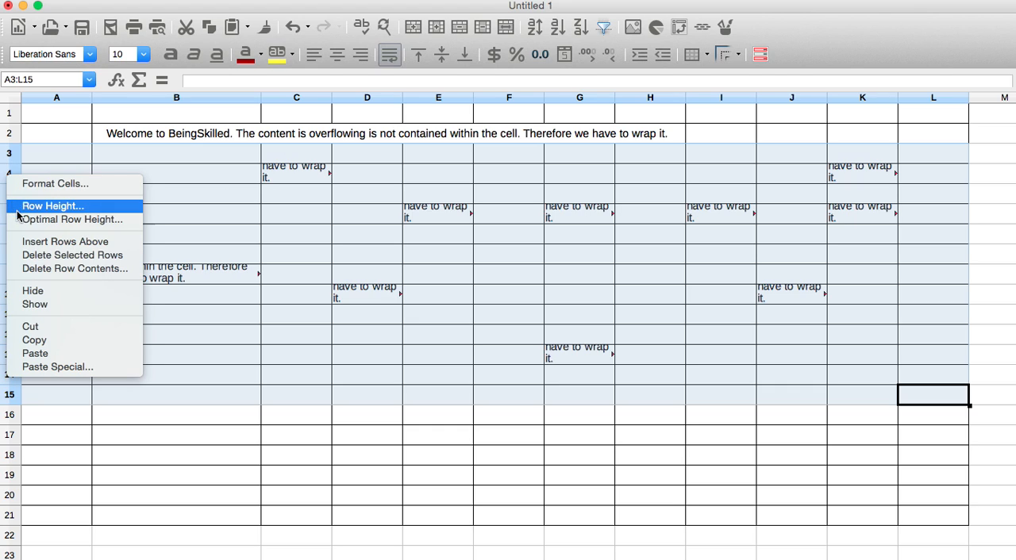
mouse_move(71, 220)
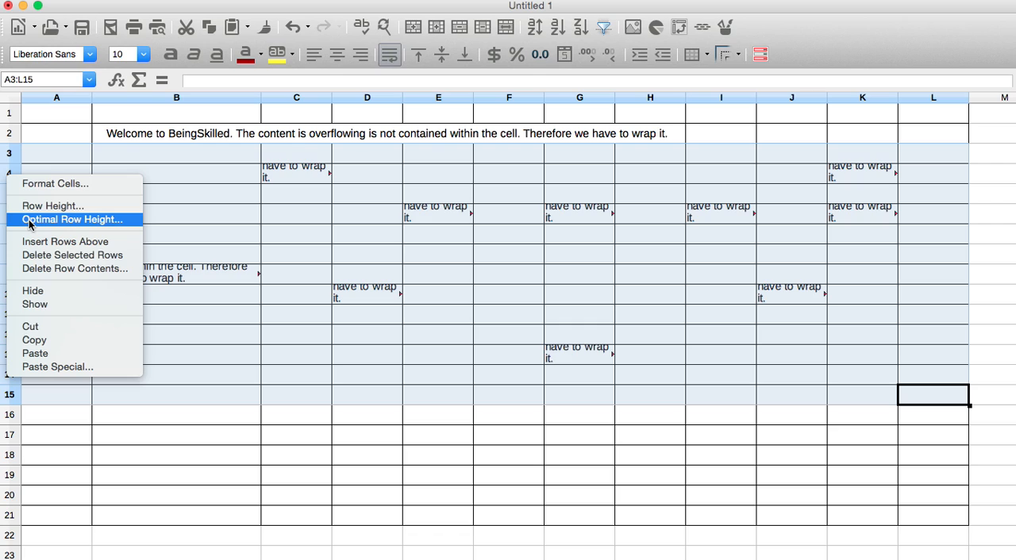
click(71, 219)
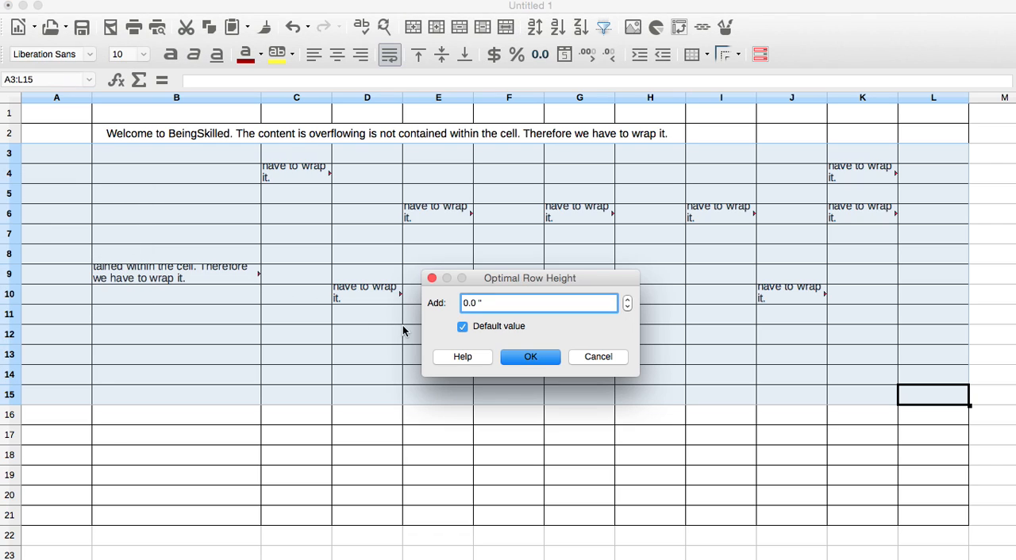
click(531, 356)
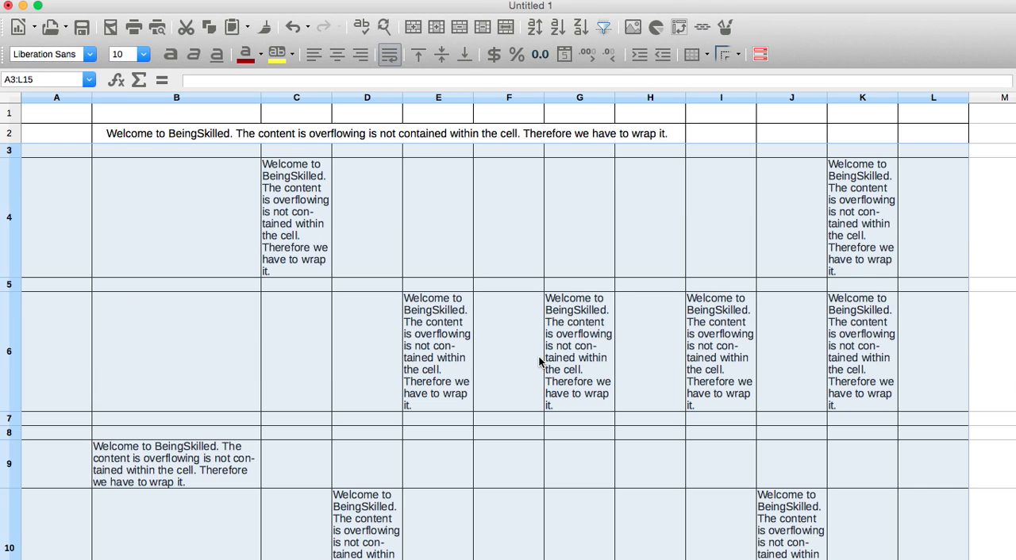
scroll(down, 3)
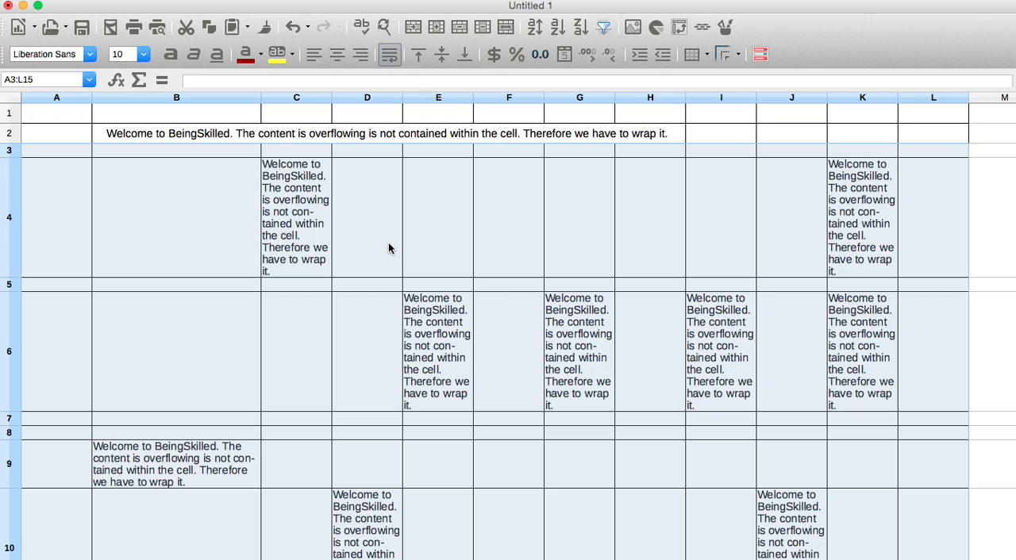
mouse_move(336, 267)
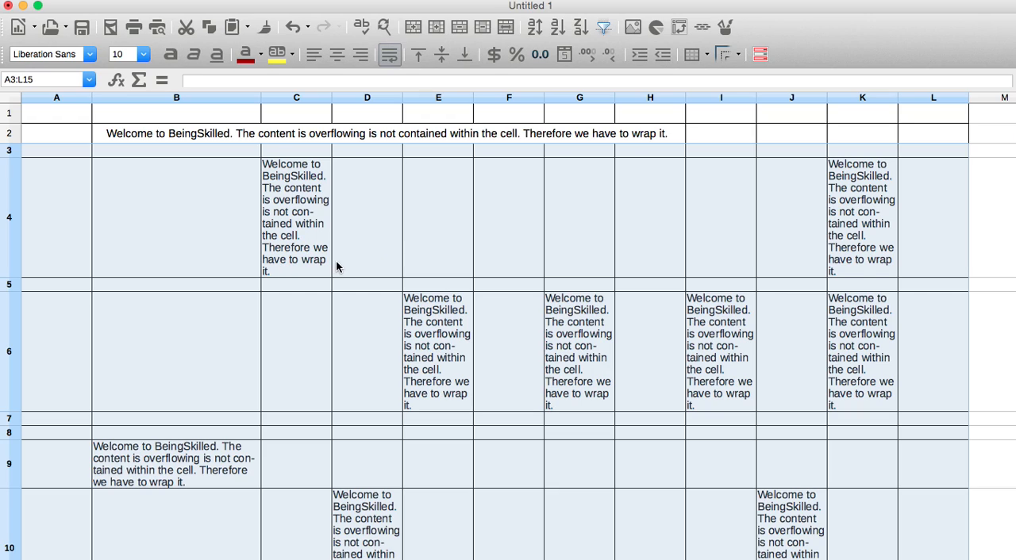
mouse_move(277, 213)
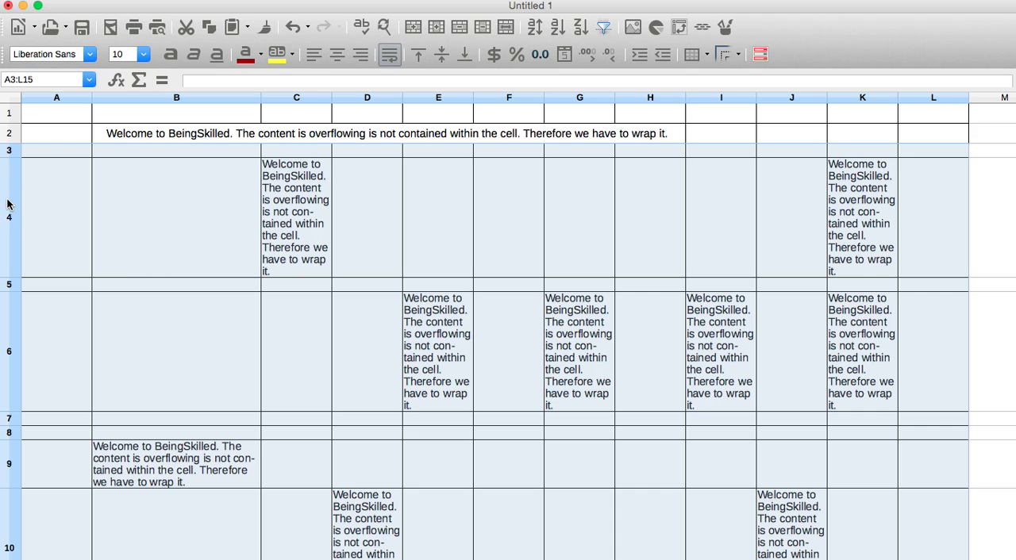
Show the row context menu with Row Height and Optimal Row Height for the selected rows
right_click(8, 207)
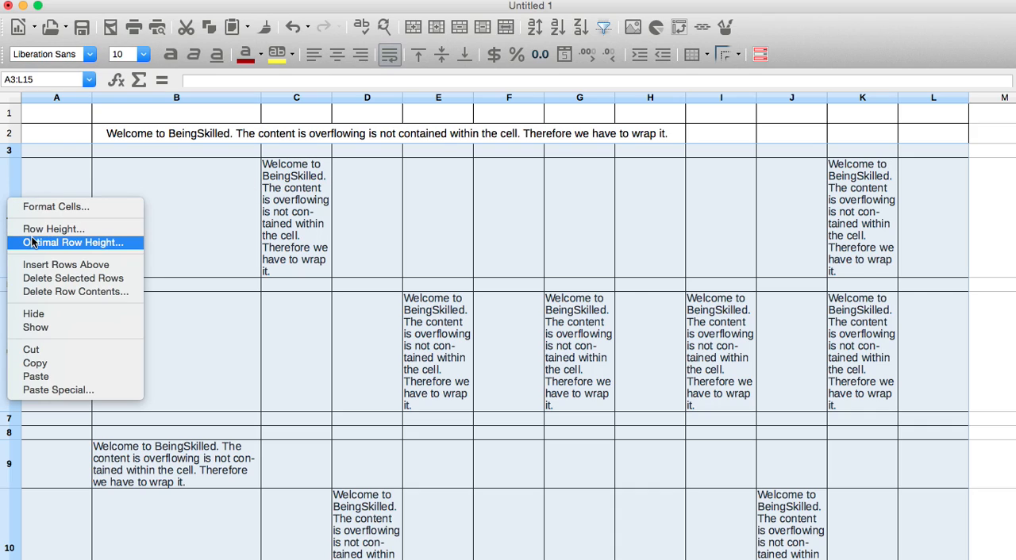
mouse_move(54, 229)
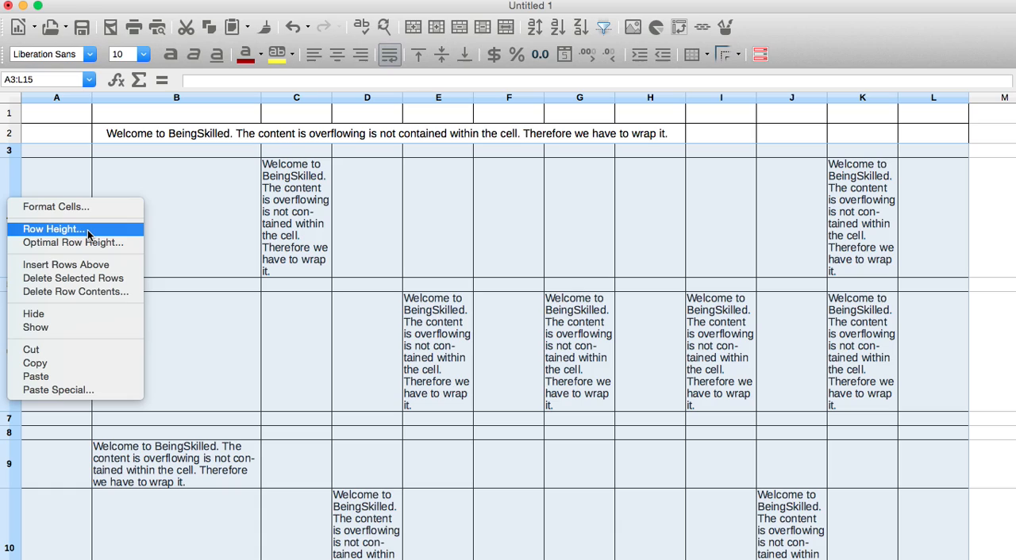
mouse_move(102, 235)
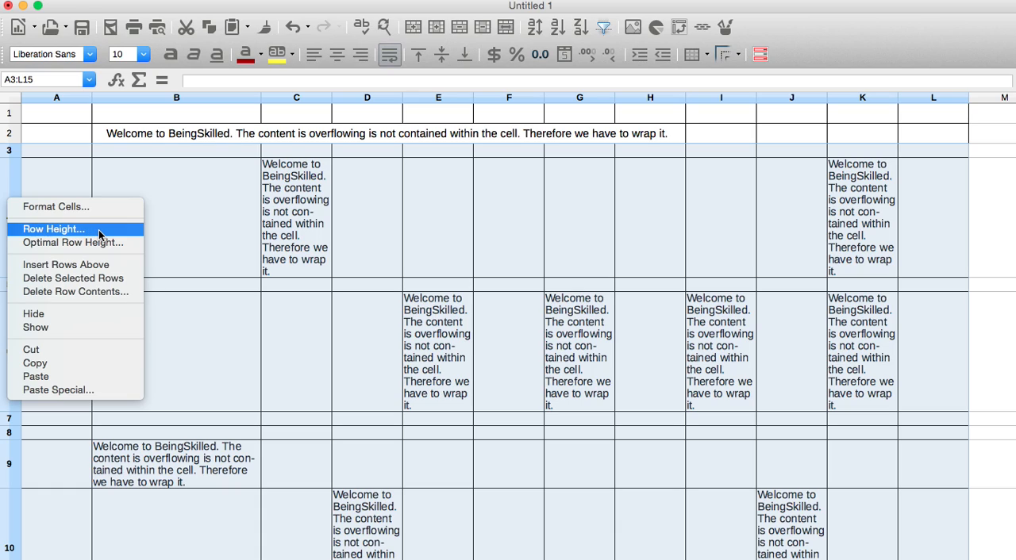
mouse_move(73, 241)
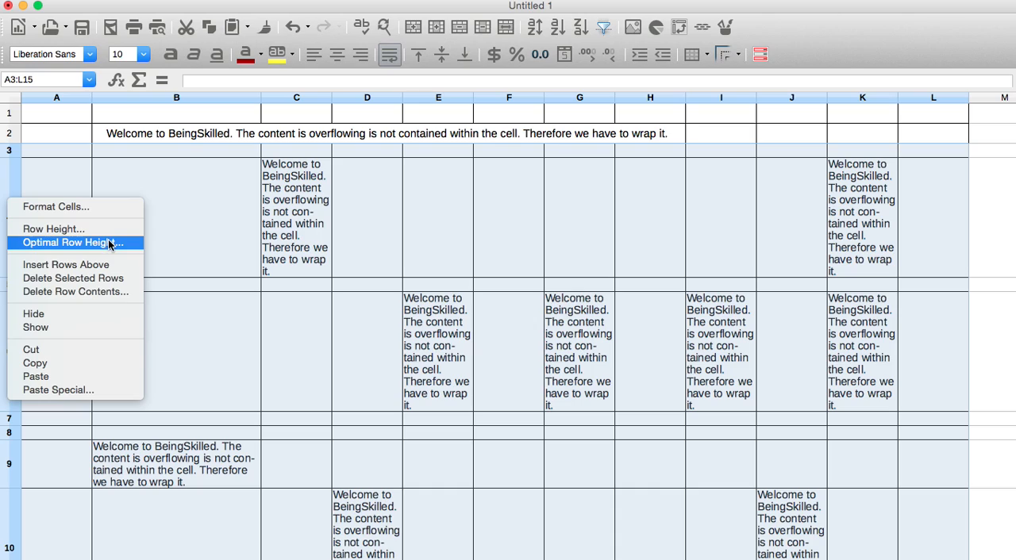